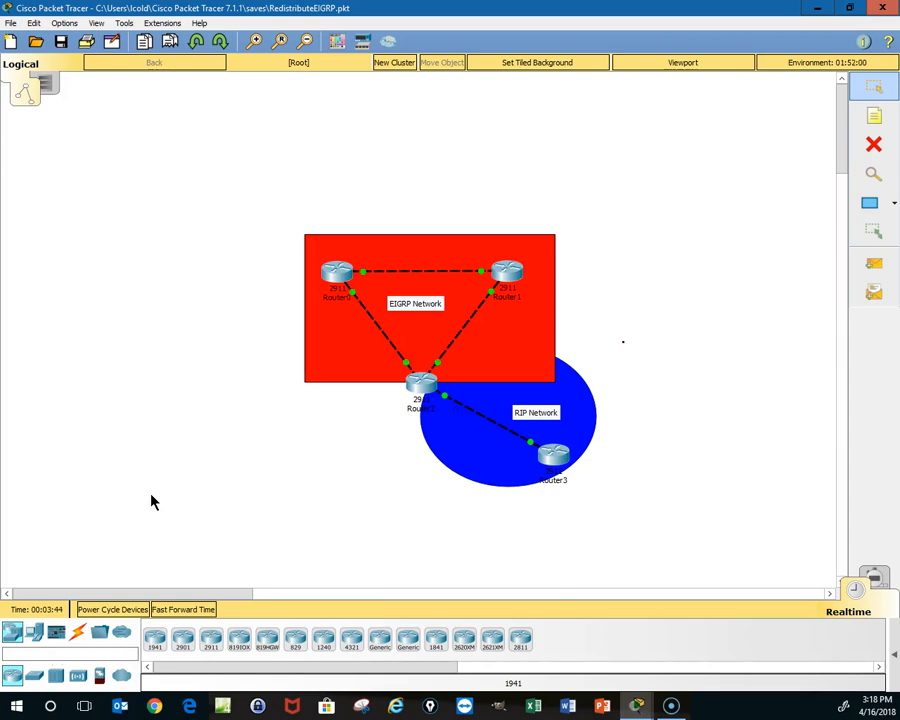
mouse_move(163, 490)
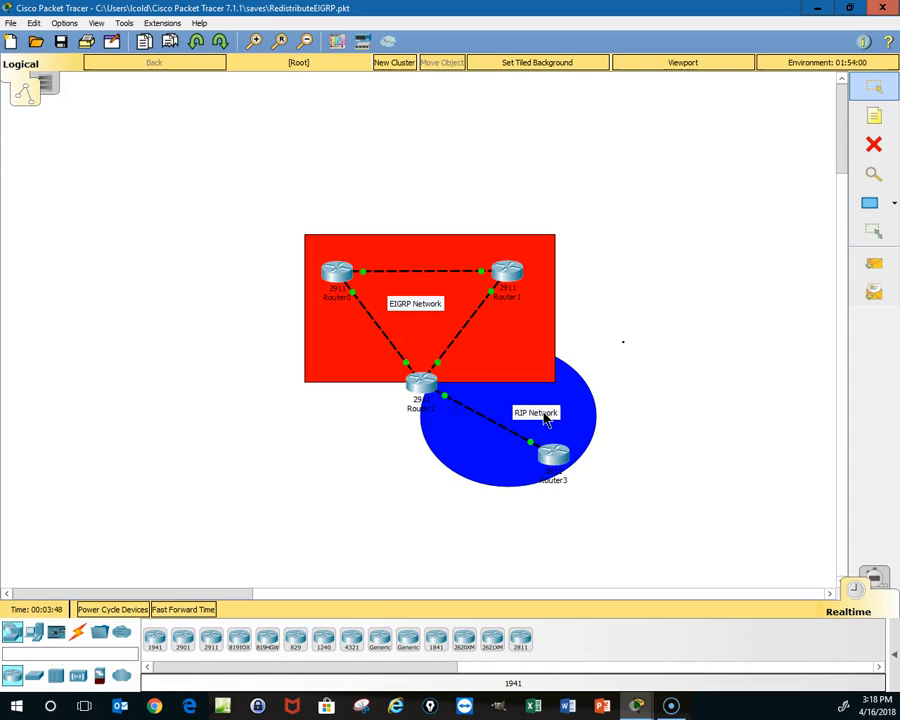
mouse_move(423, 339)
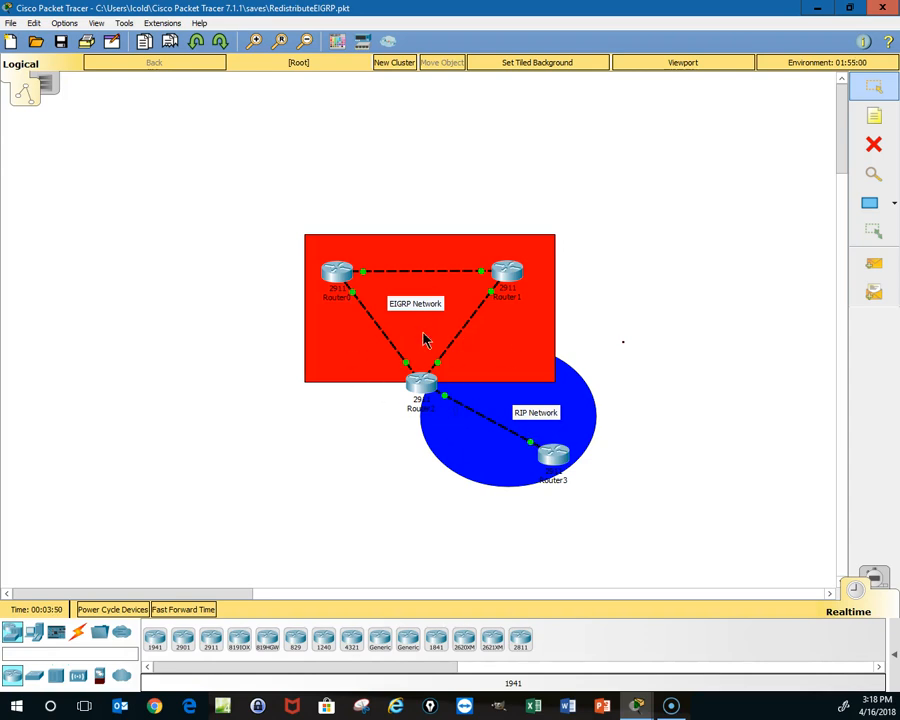
mouse_move(424, 362)
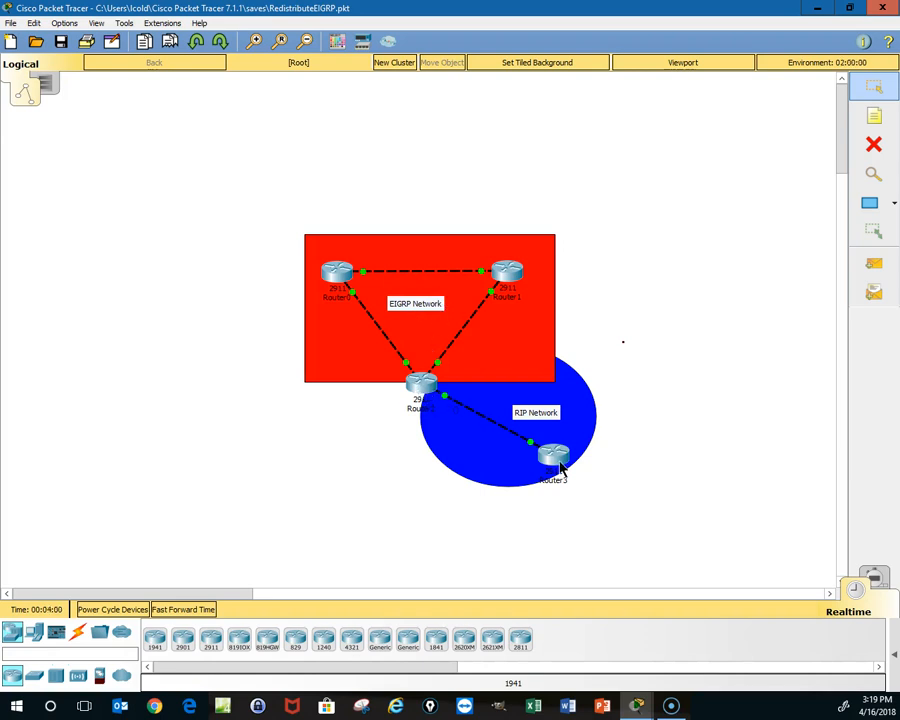
Open Router2's window, then bring up Router0 maximized on its CLI.
double_click(555, 457)
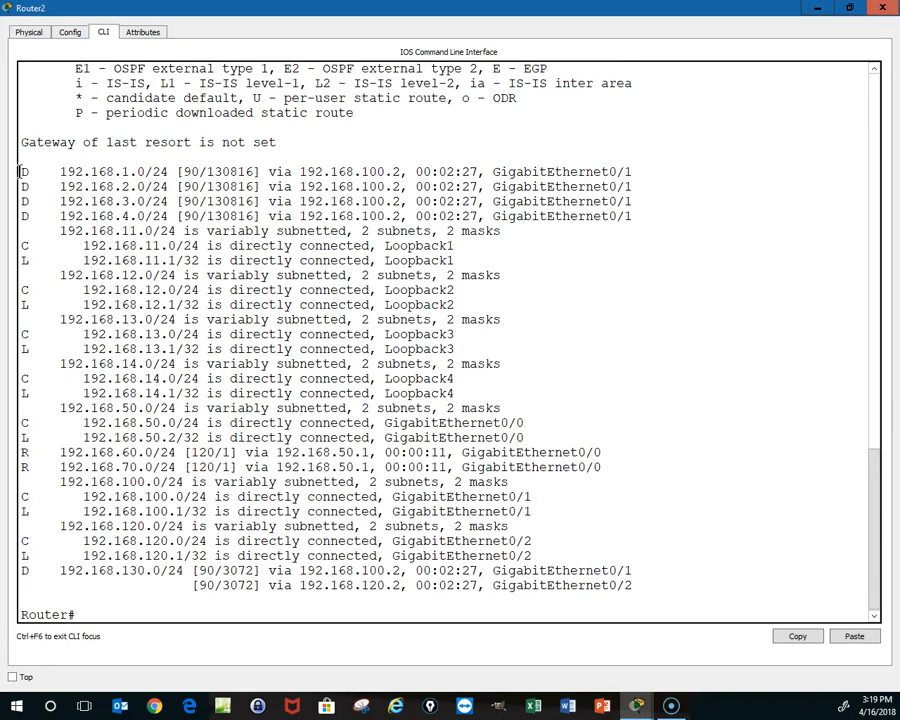
drag(20, 171, 70, 201)
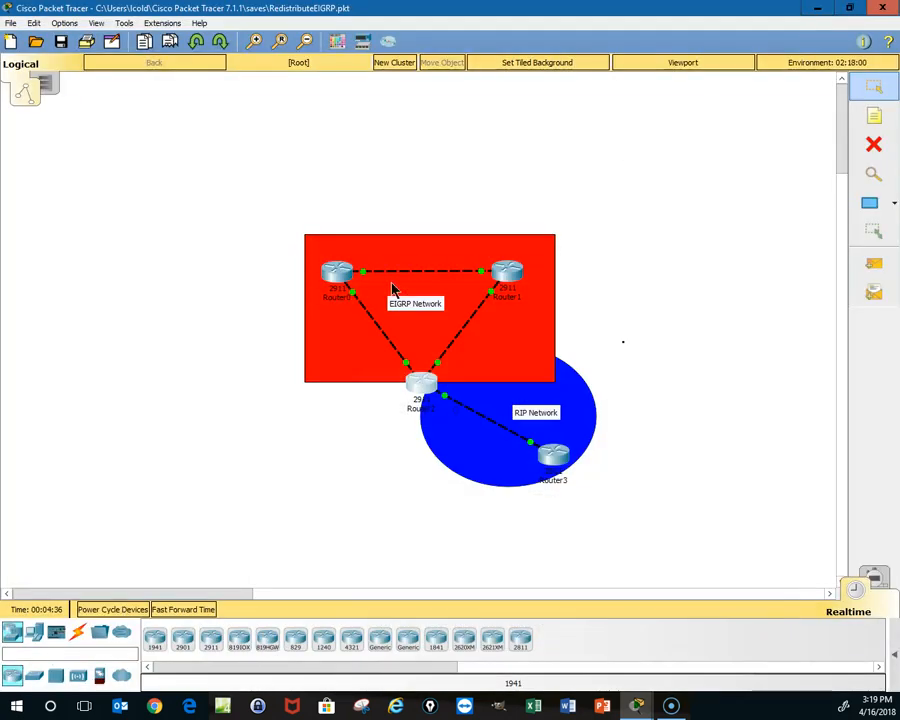
double_click(337, 275)
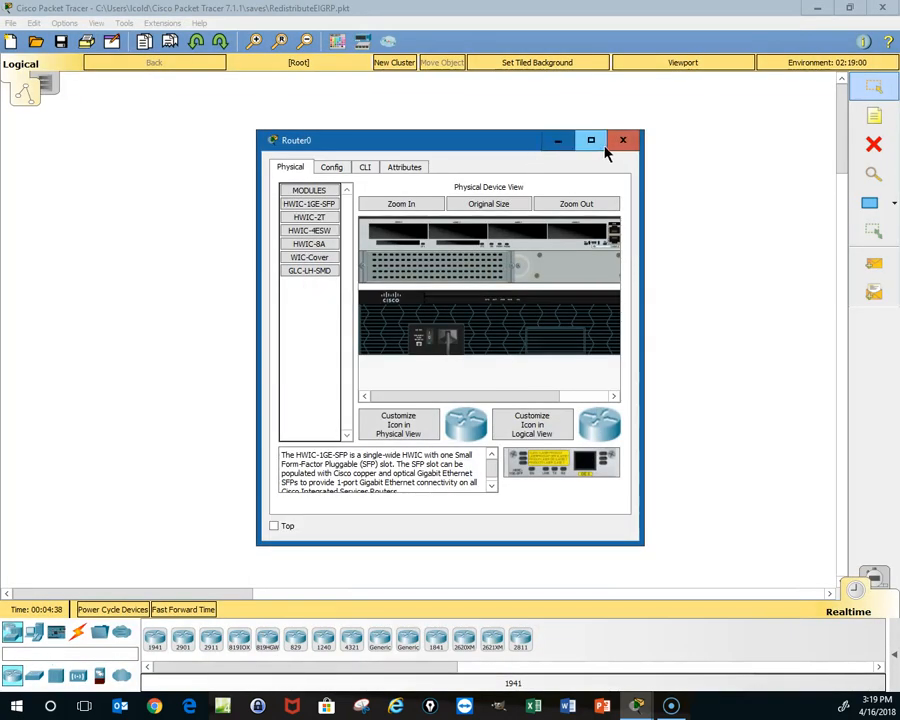
click(590, 140)
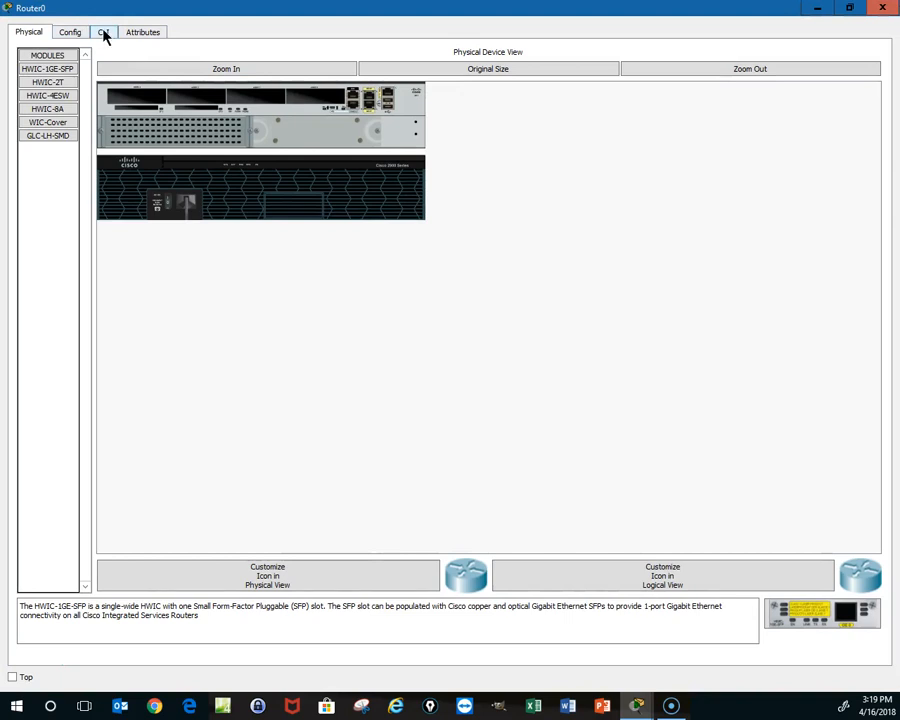
click(103, 31)
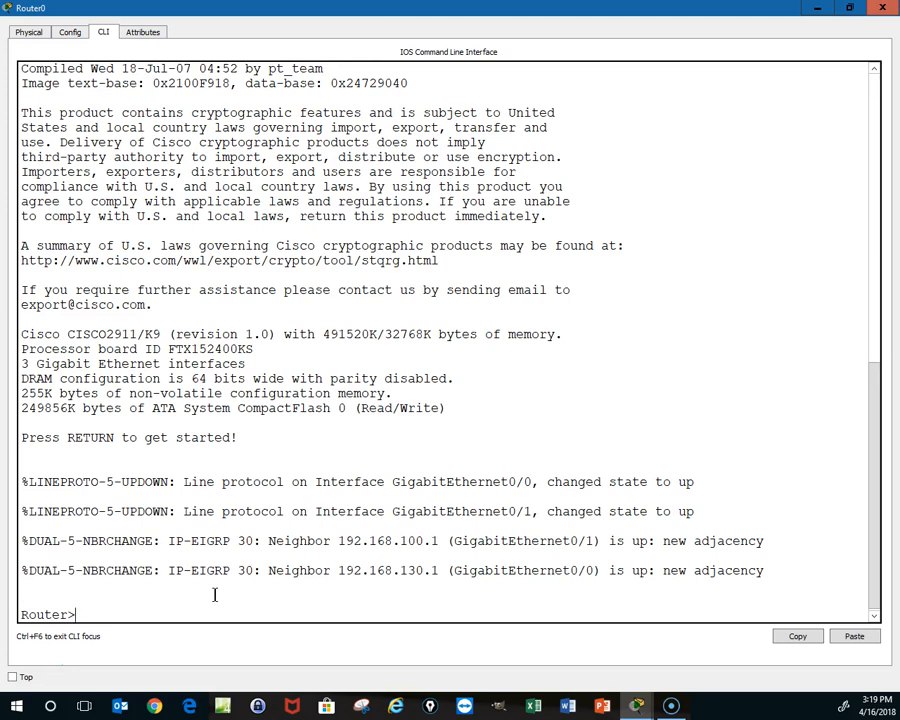
Run enable and show ip route on Router0, highlighting EIGRP routes 192.168.11–13 via 192.168.100.1.
text(en)
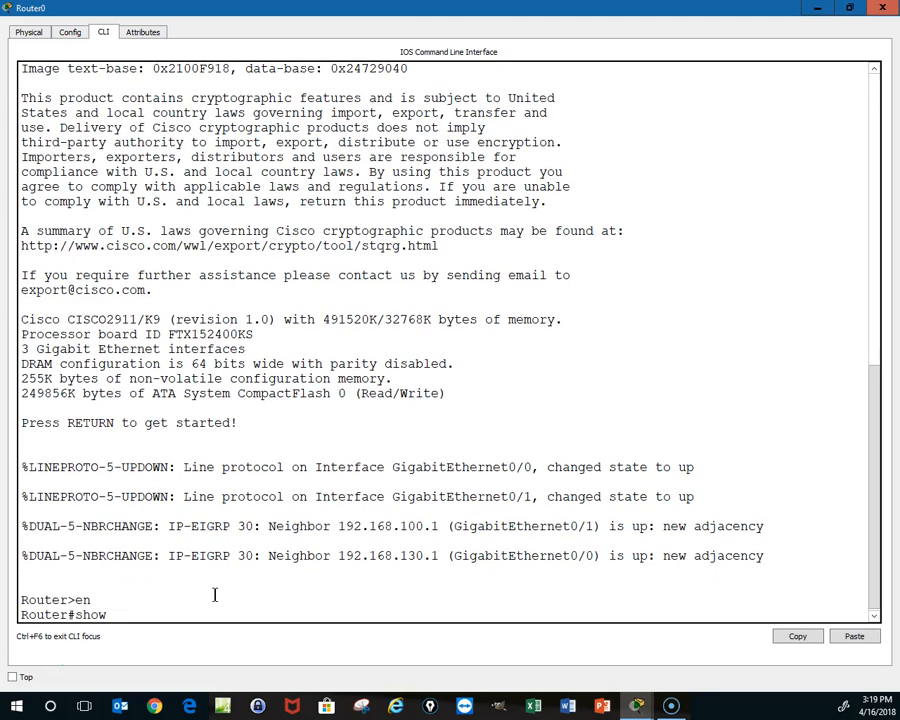
text(r)
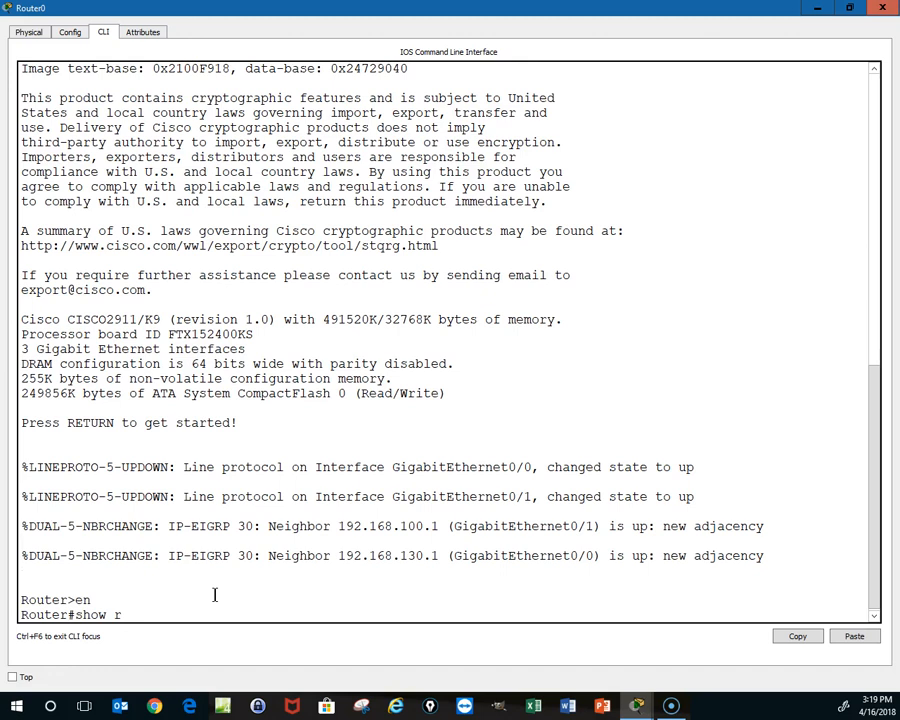
text(ip route)
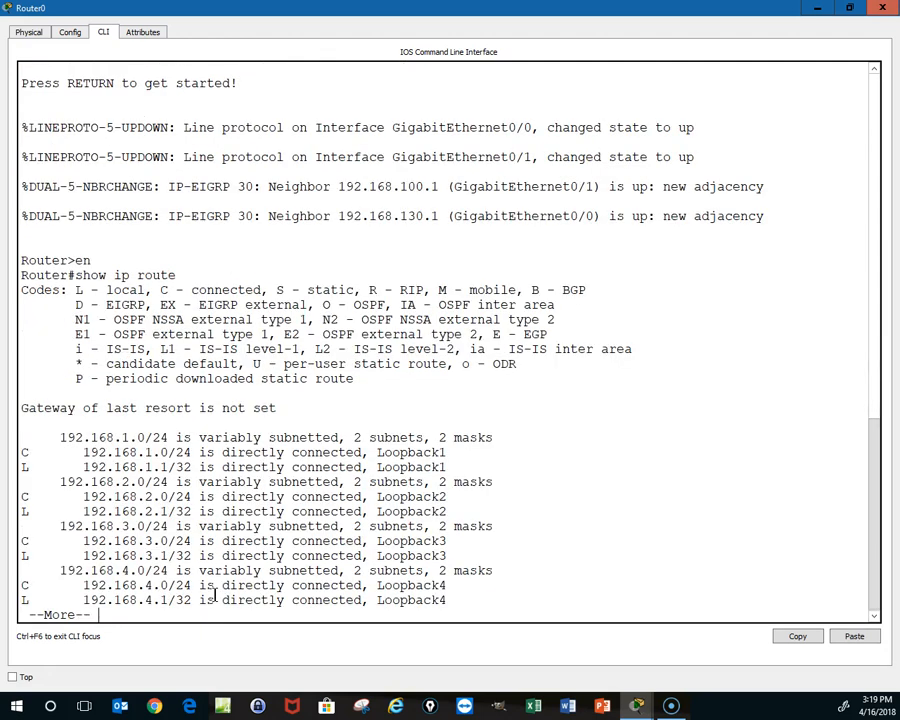
key(space)
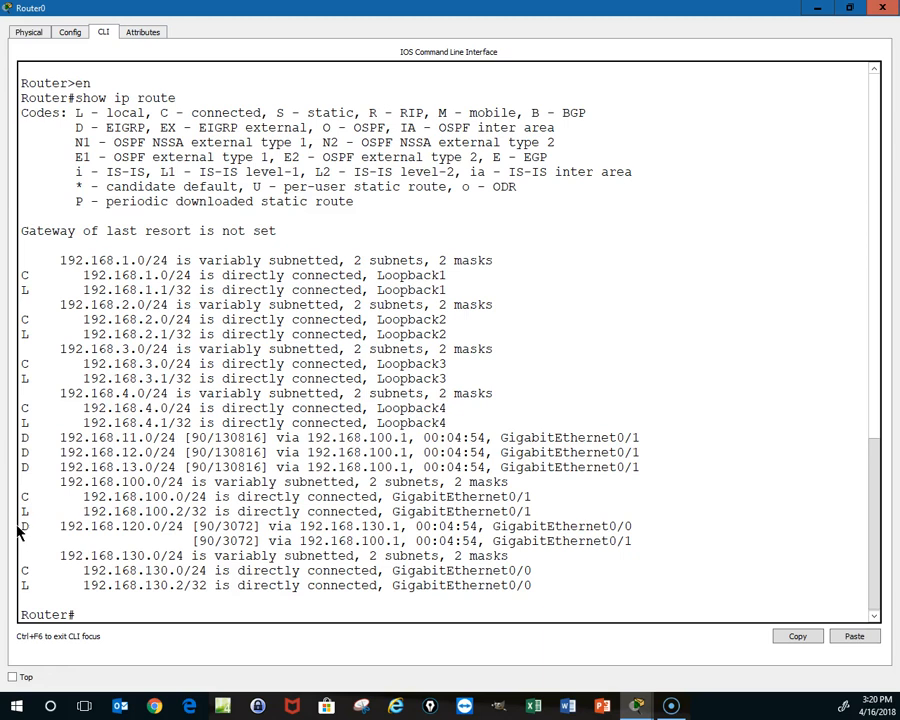
double_click(24, 526)
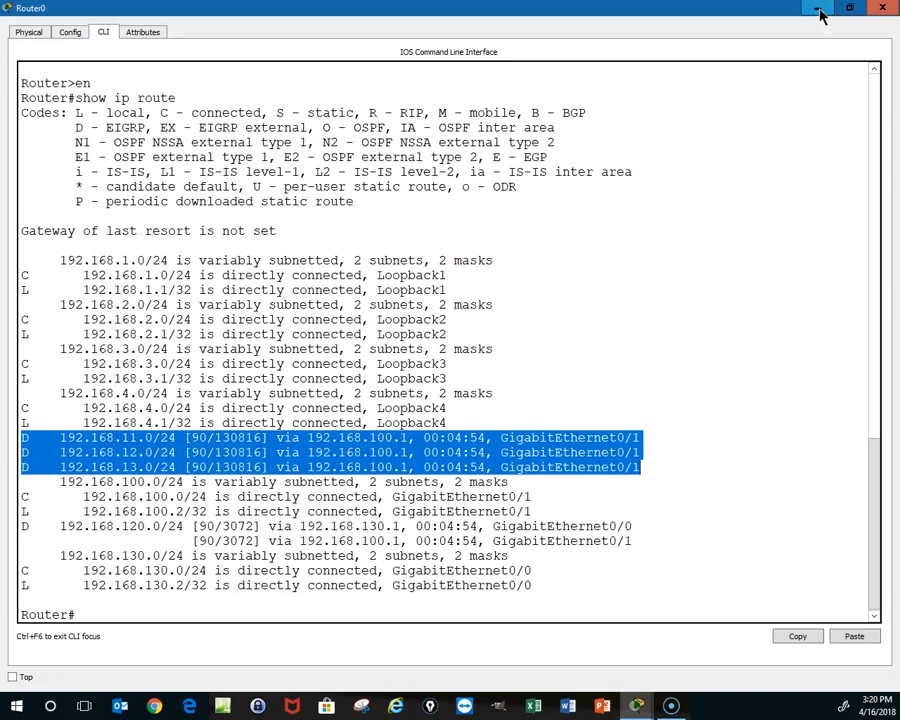
Minimize Router0's console window to return to the topology diagram.
click(881, 8)
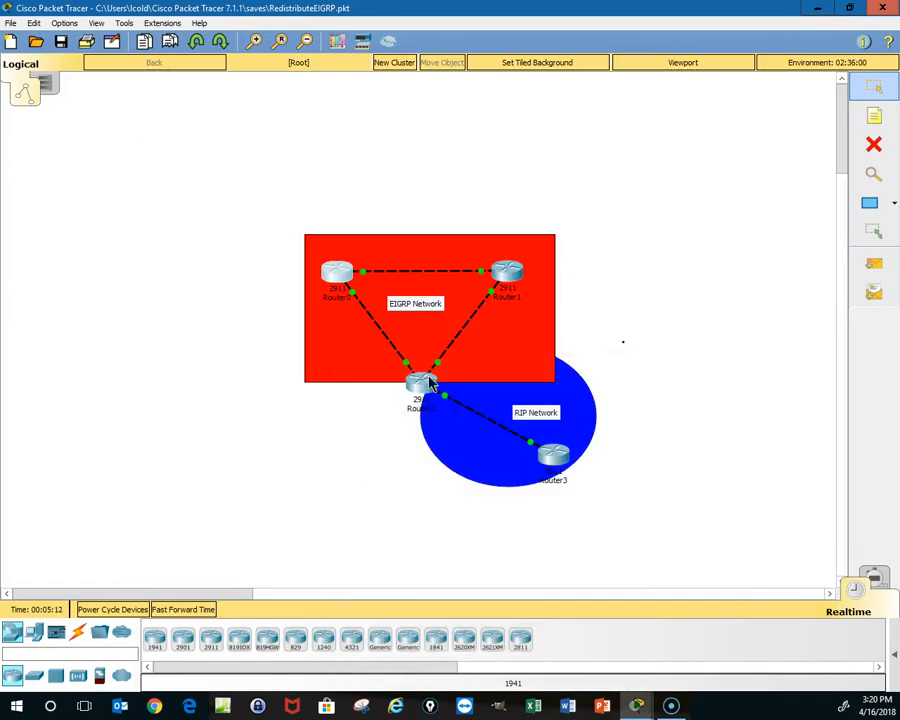
mouse_move(405, 338)
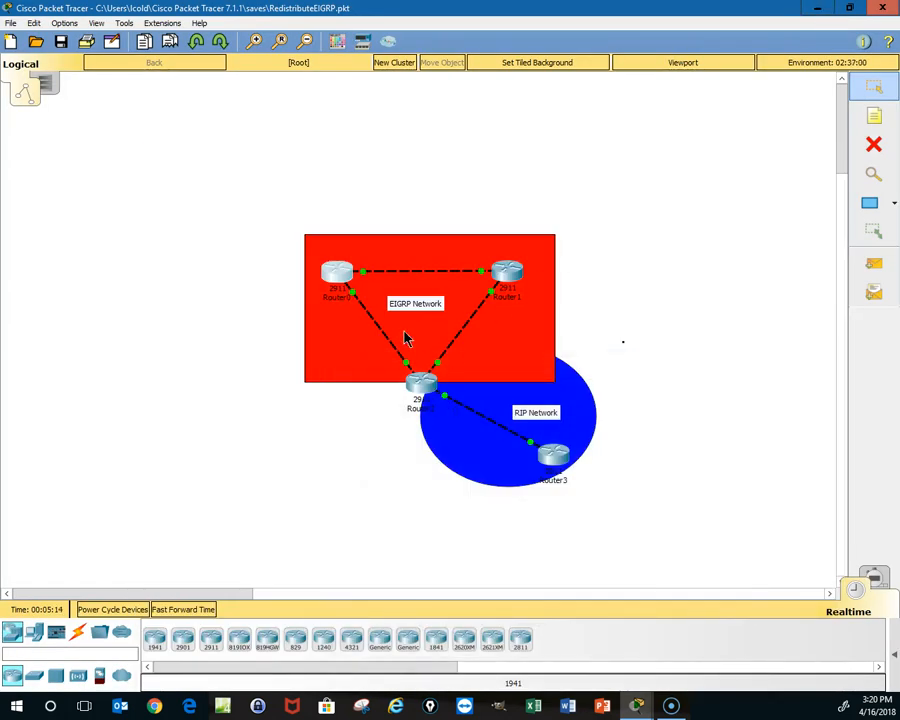
mouse_move(420, 383)
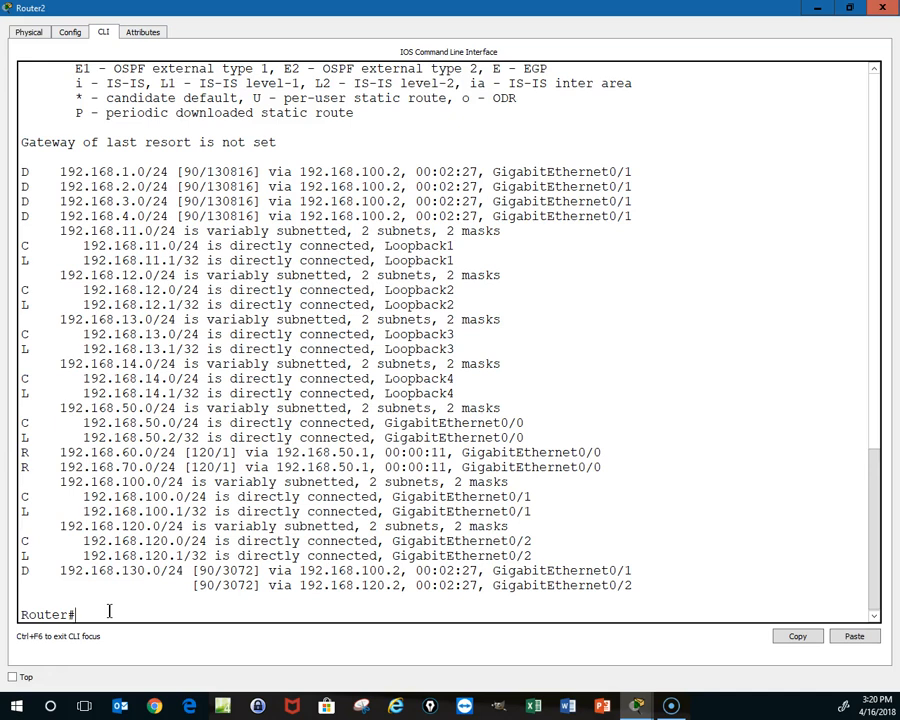
Enter configure terminal on Router2 and query the redistribute rip metric options.
text(conf)
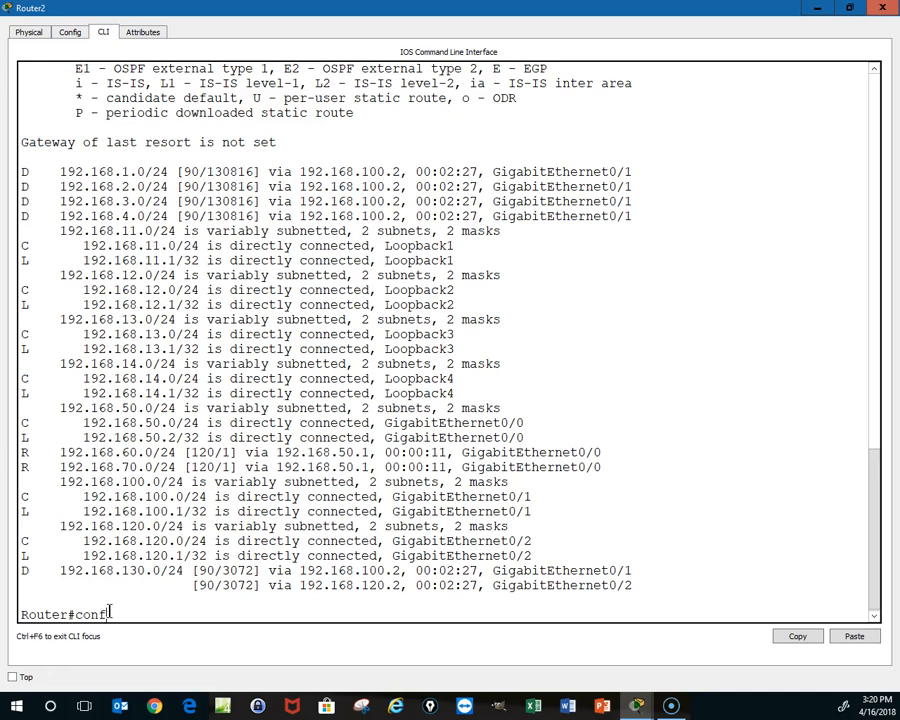
text(onfig t)
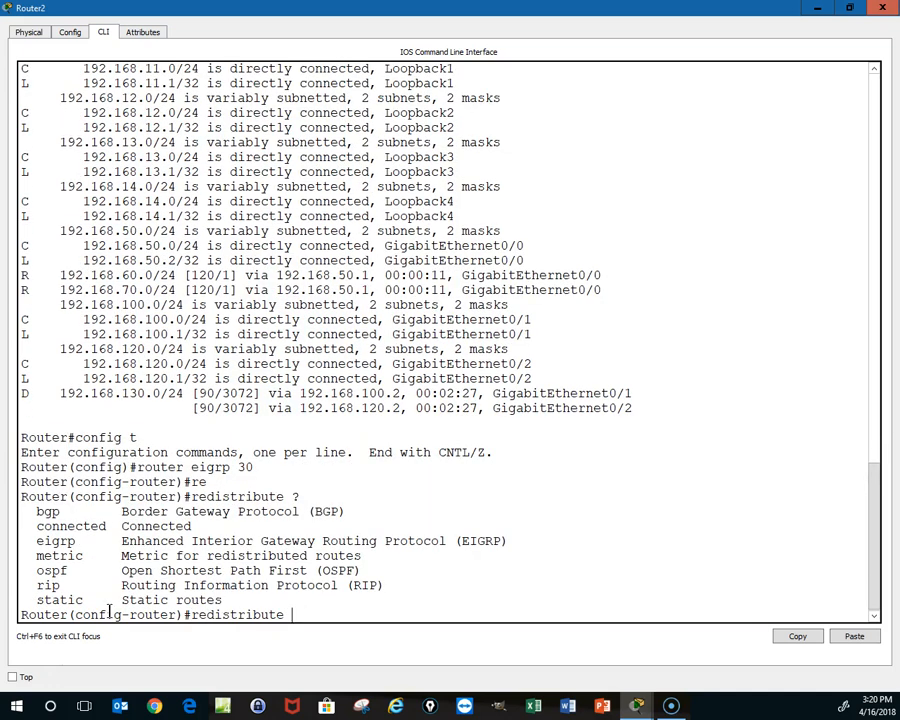
text(rip)
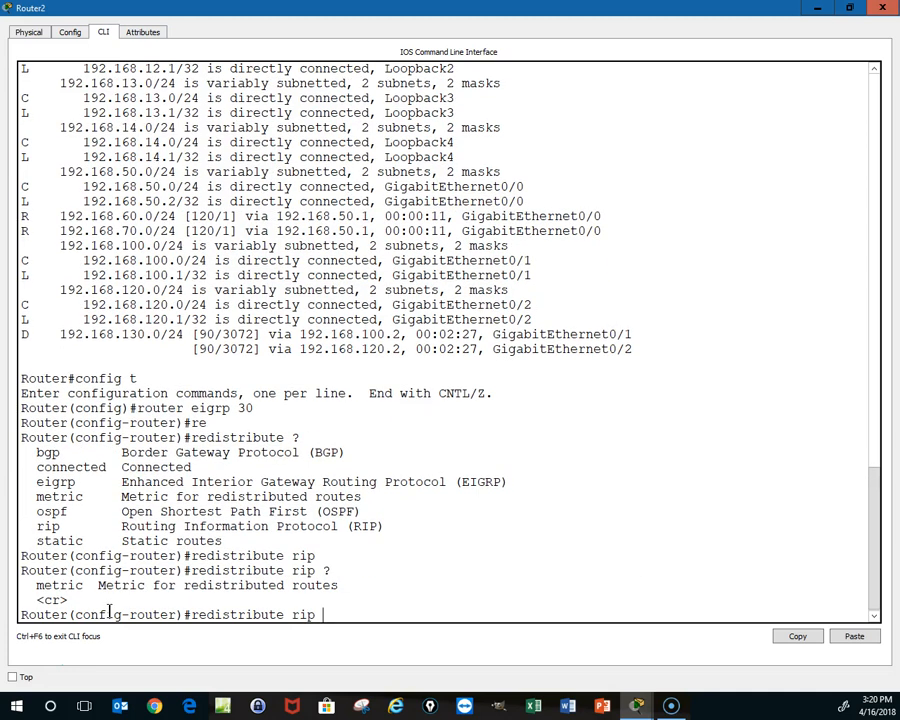
text(metric)
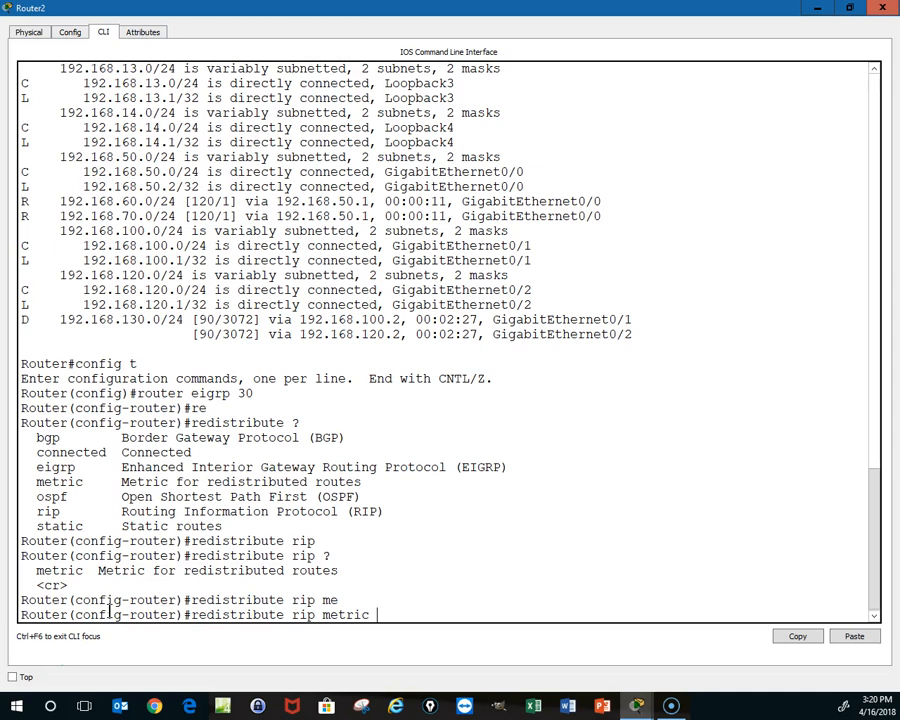
text(?)
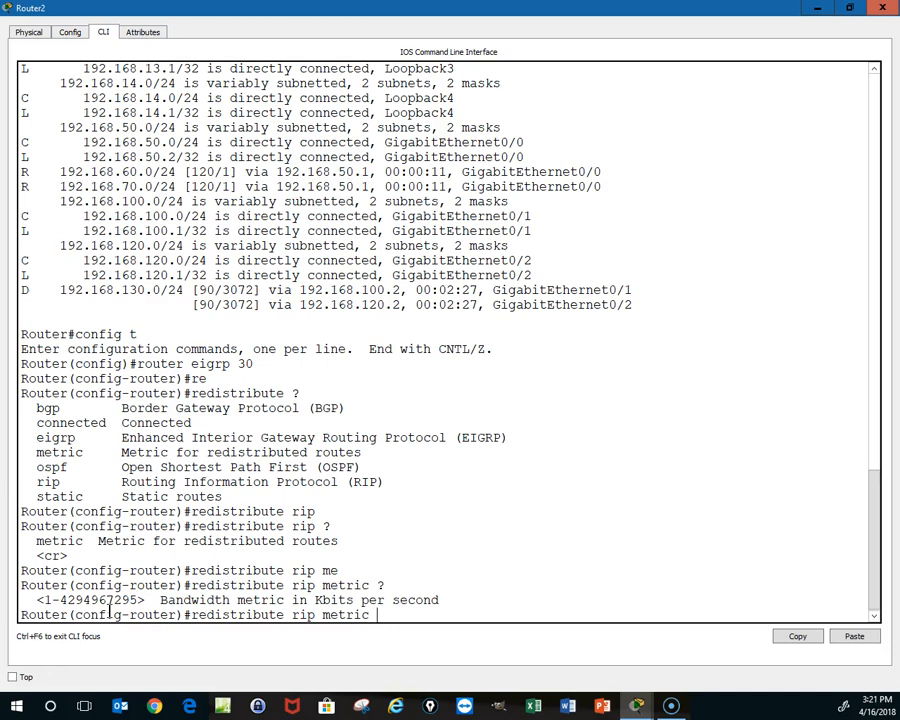
text(100)
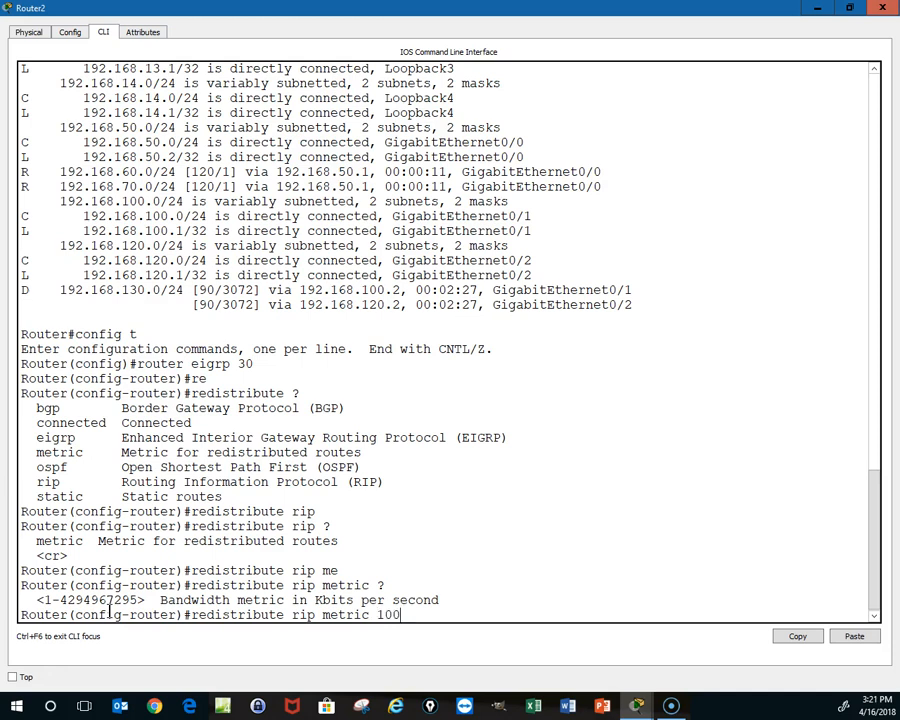
text(0000)
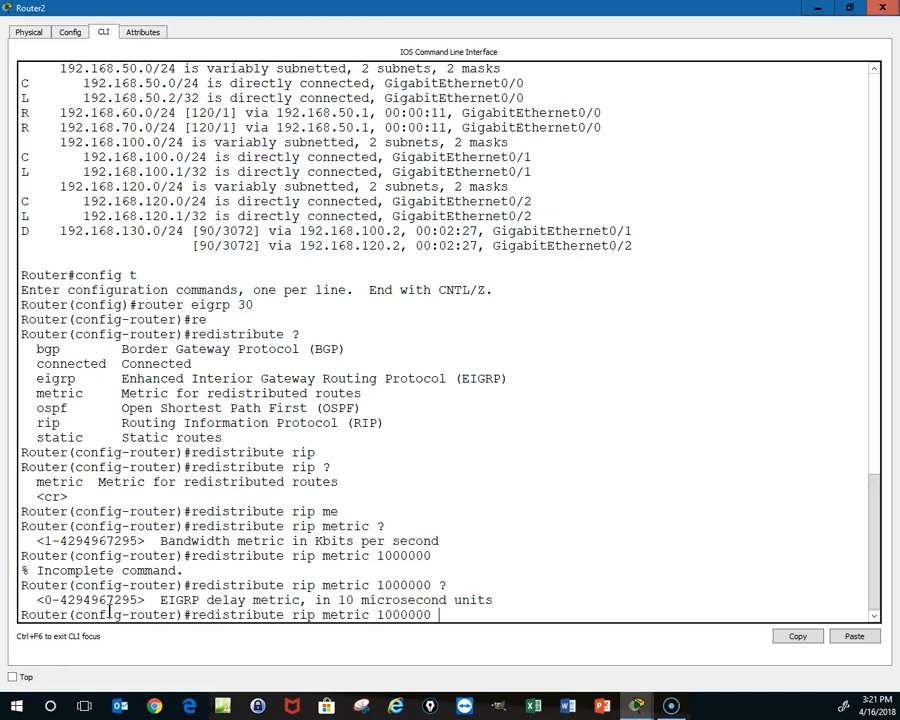
text(20)
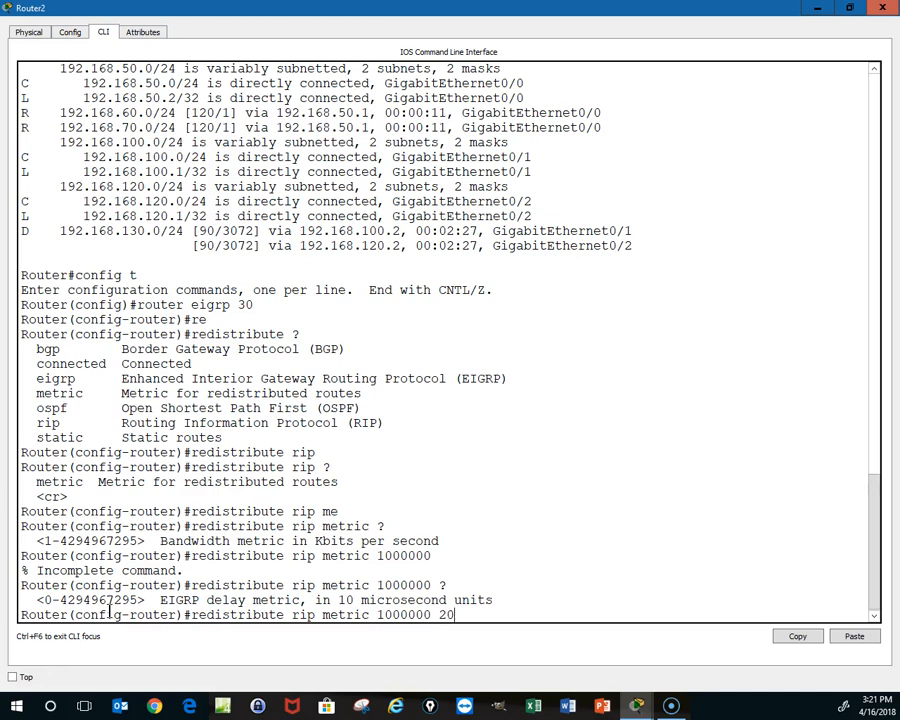
text(2000)
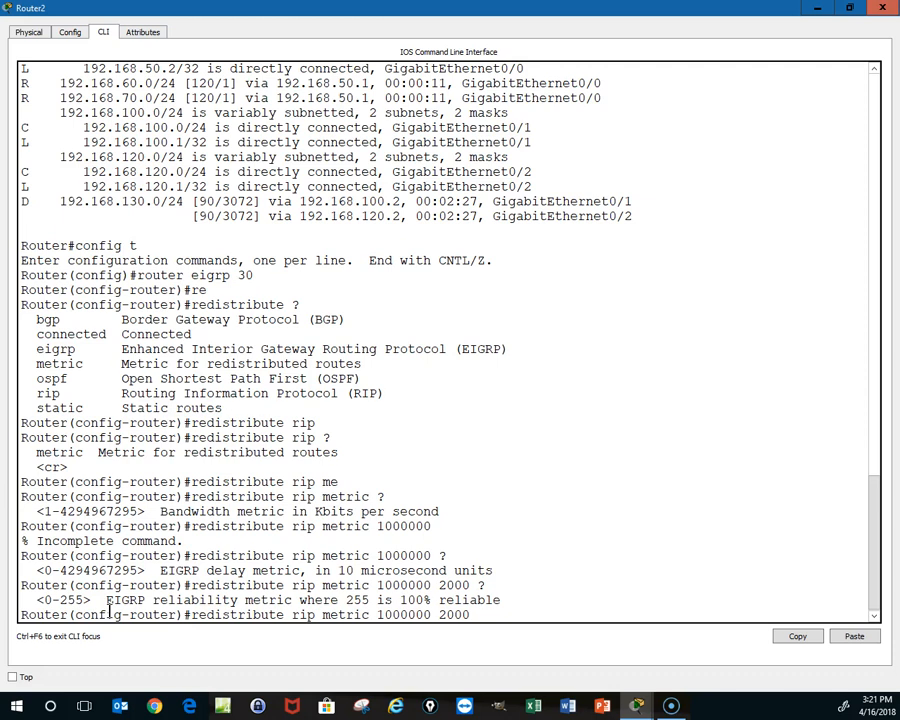
text(2)
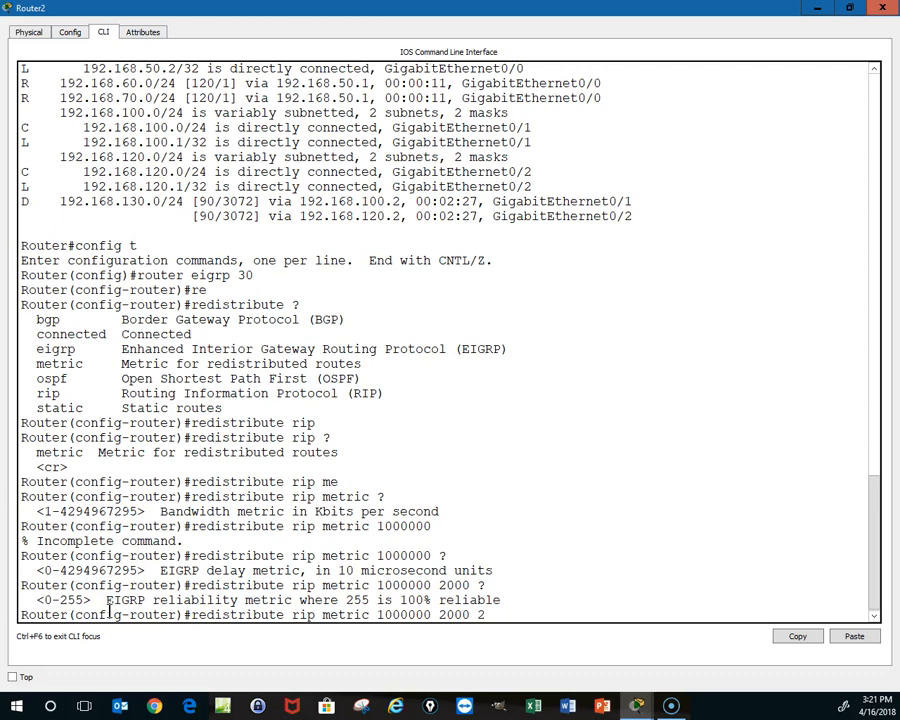
text(255)
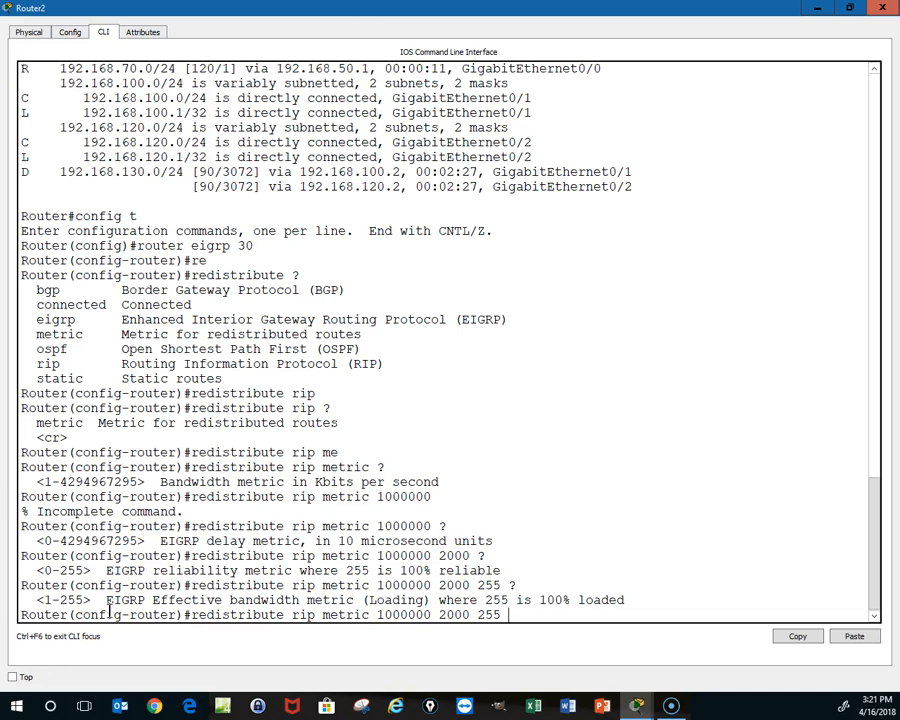
text(1)
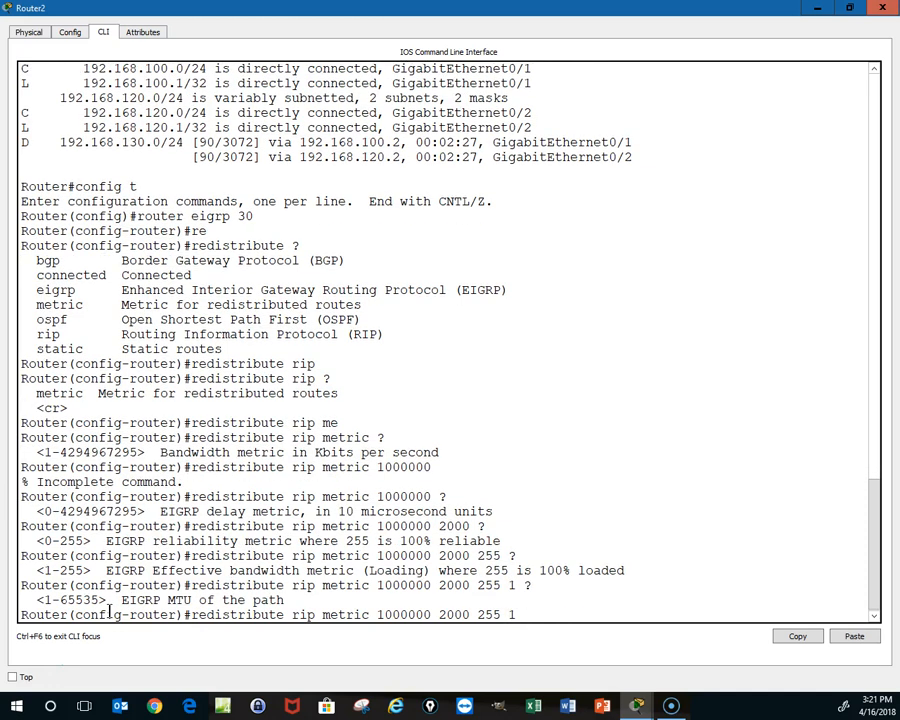
text(150)
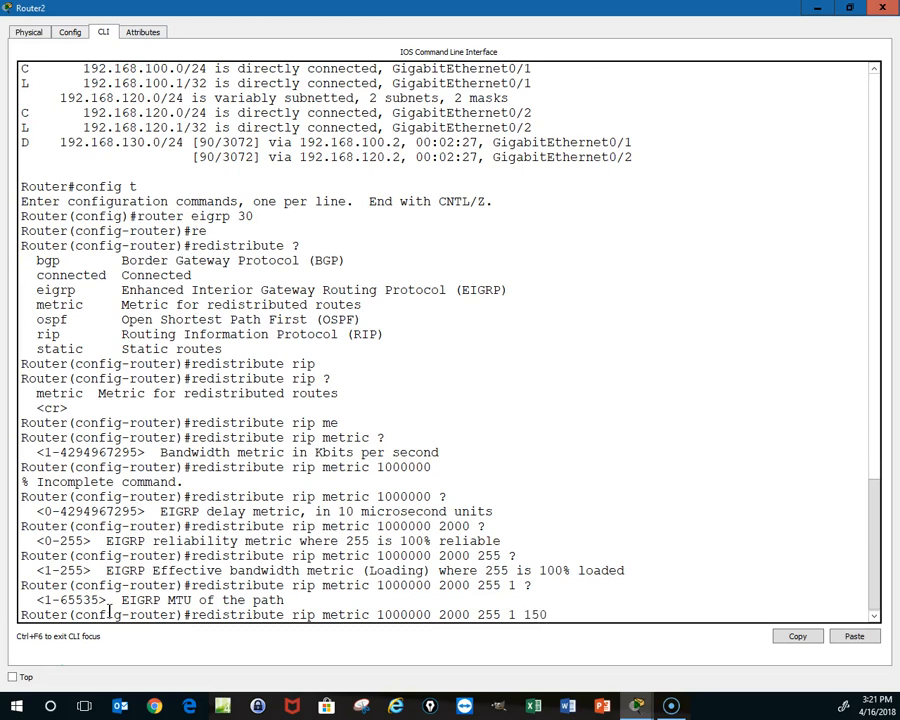
text(0)
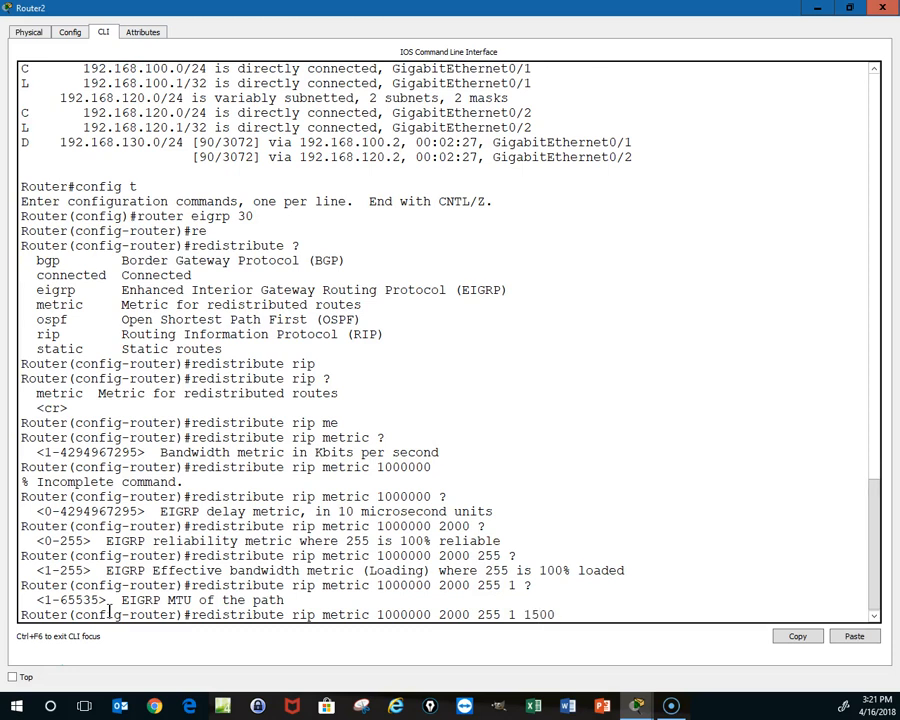
key(enter)
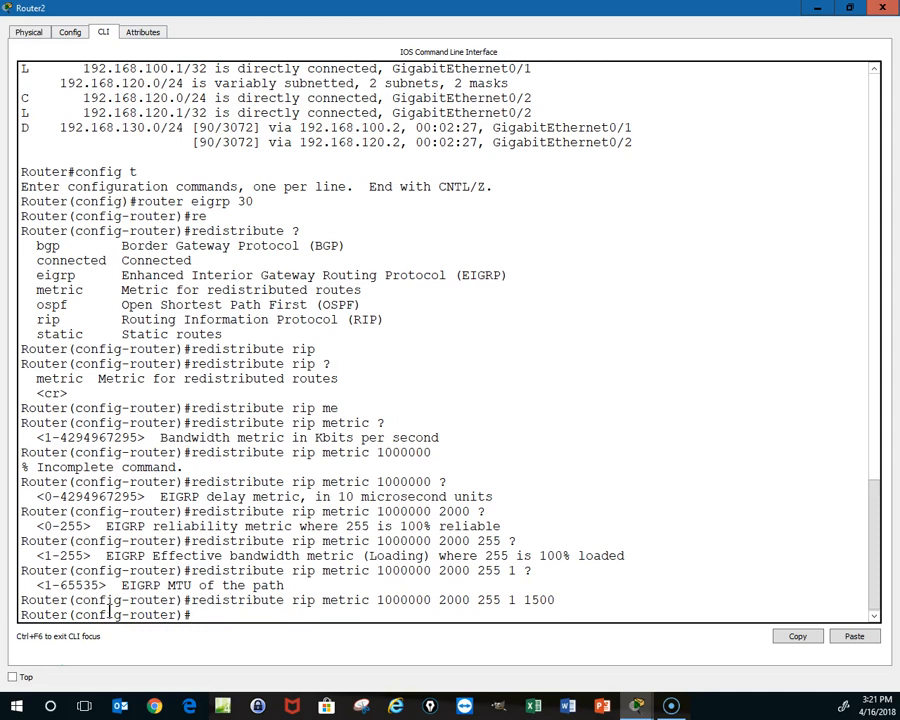
text(exit)
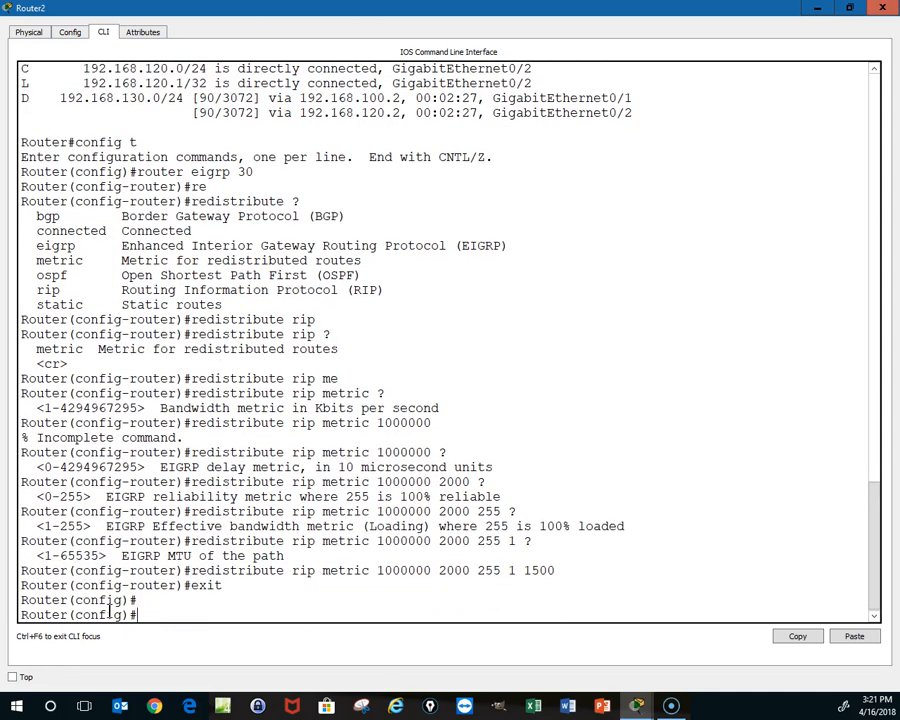
text(exit)
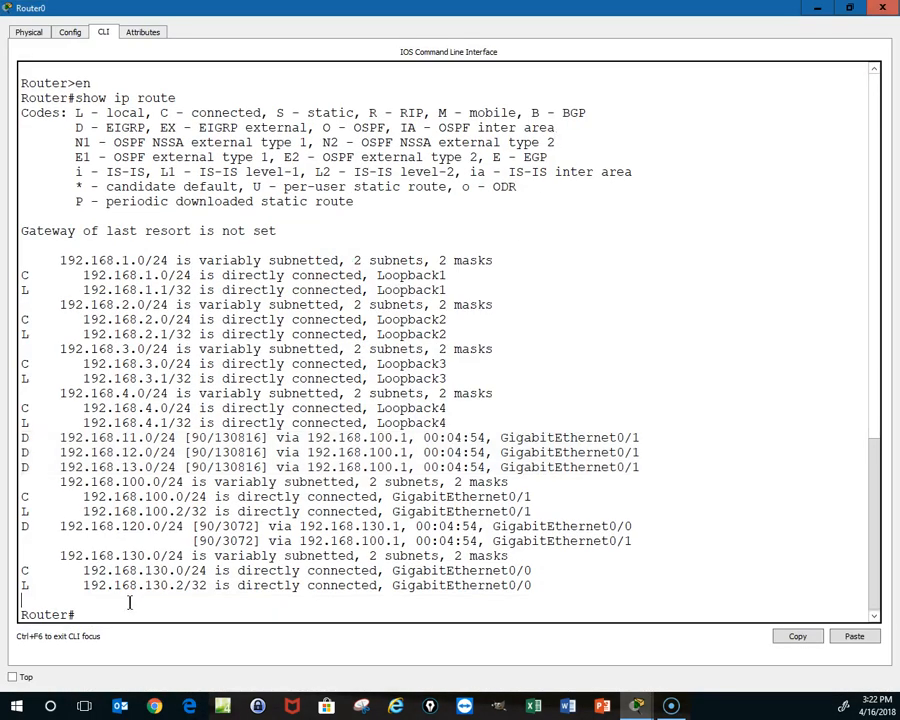
Run show ip route on Router0 and highlight the EX code and 90 distance.
text(s)
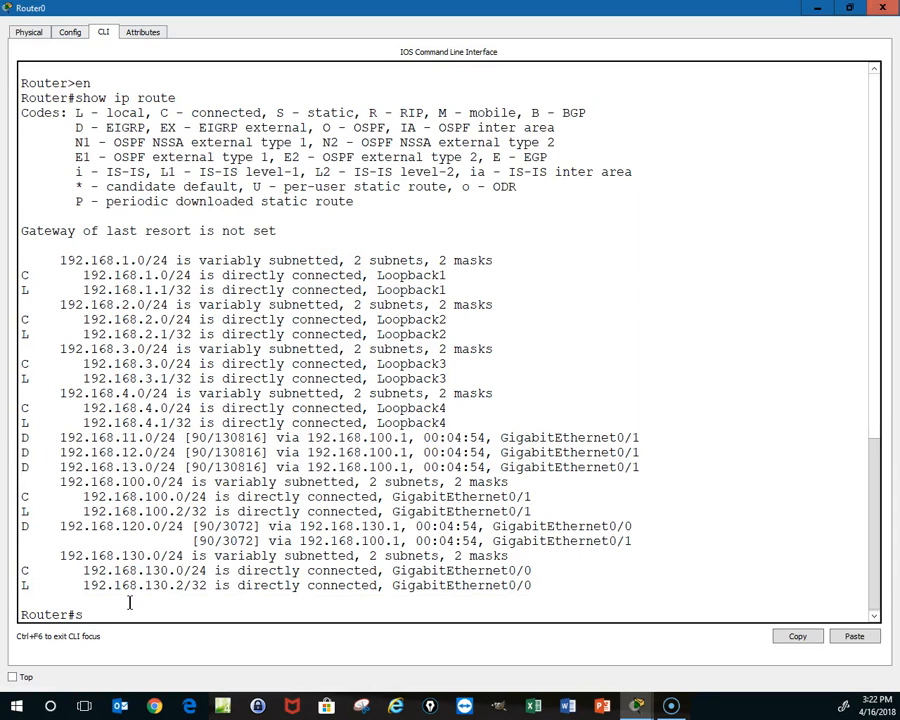
text(how ip rout)
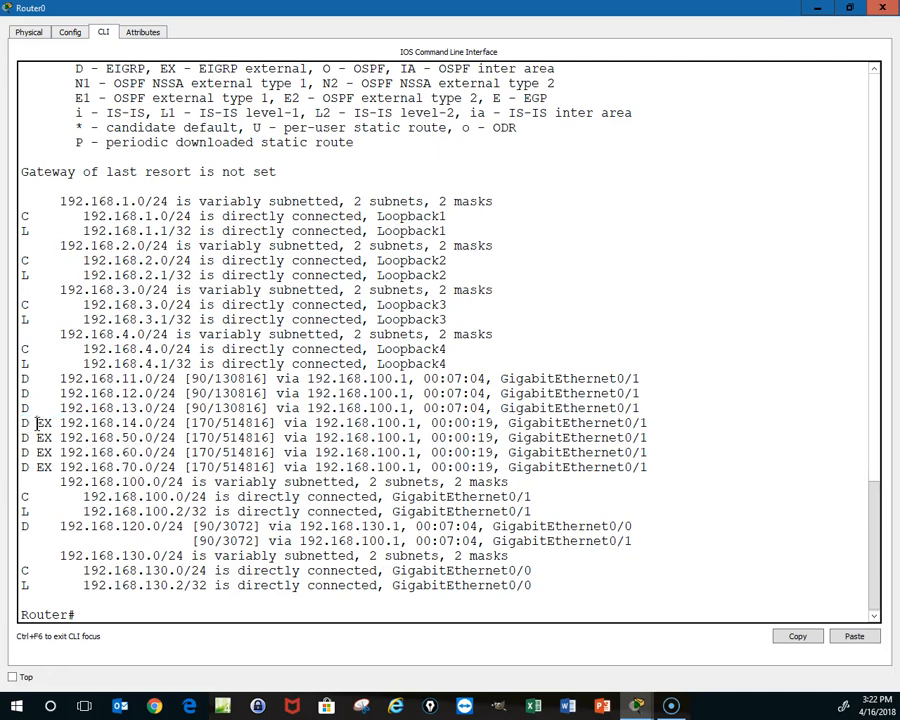
double_click(44, 422)
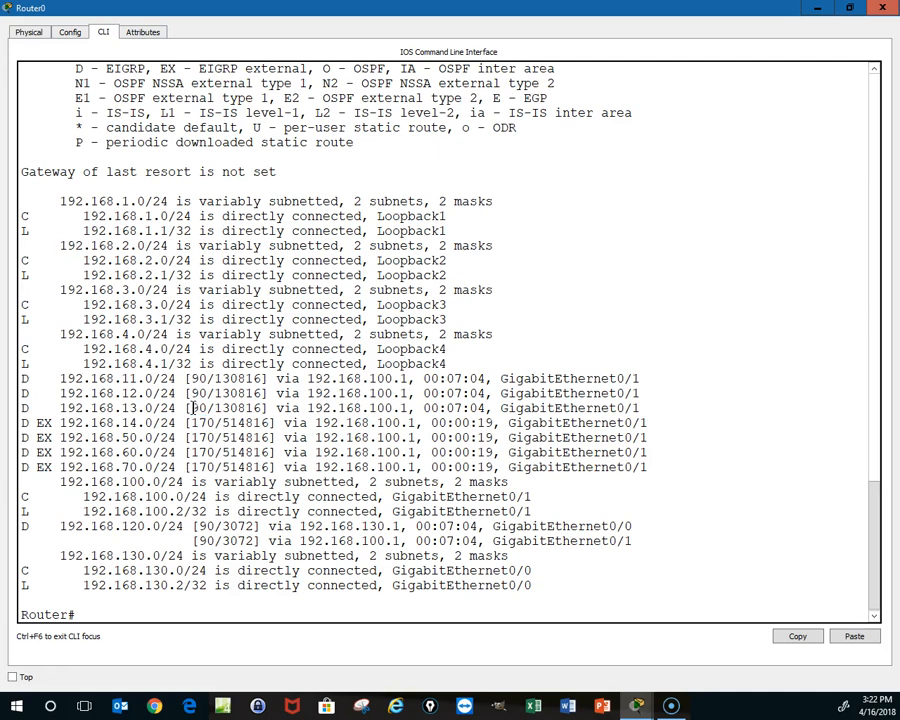
double_click(197, 408)
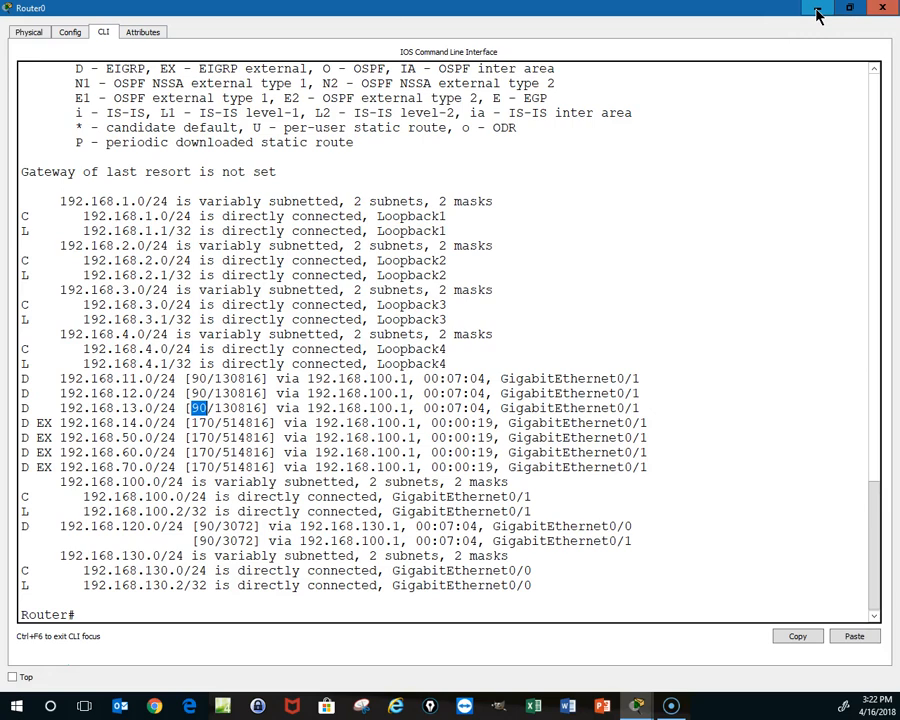
Put Router0's console away and page through Router2's show ip route output.
click(819, 8)
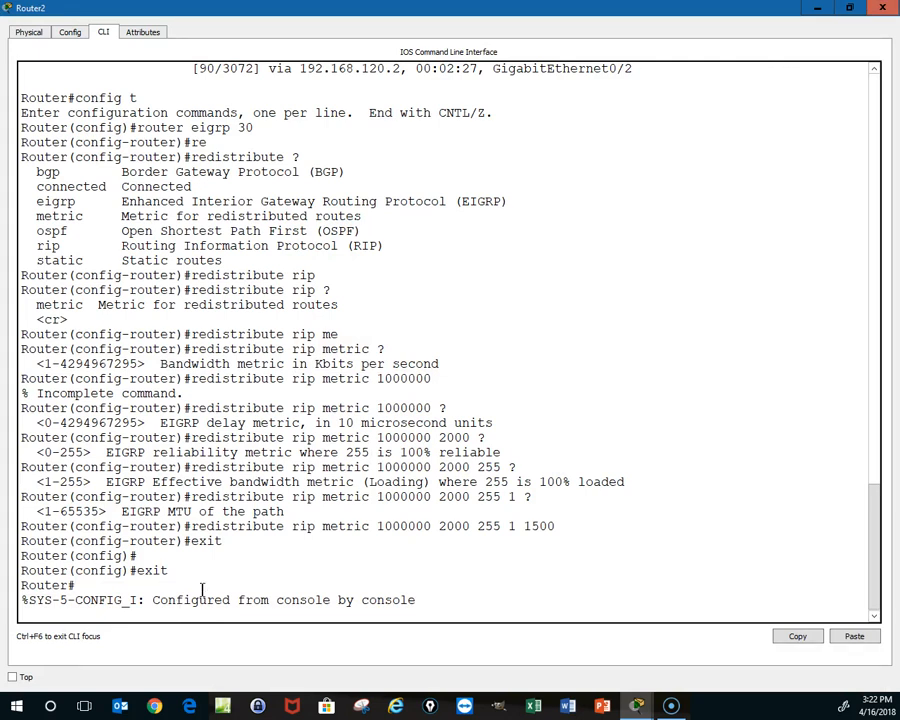
text(show ip route)
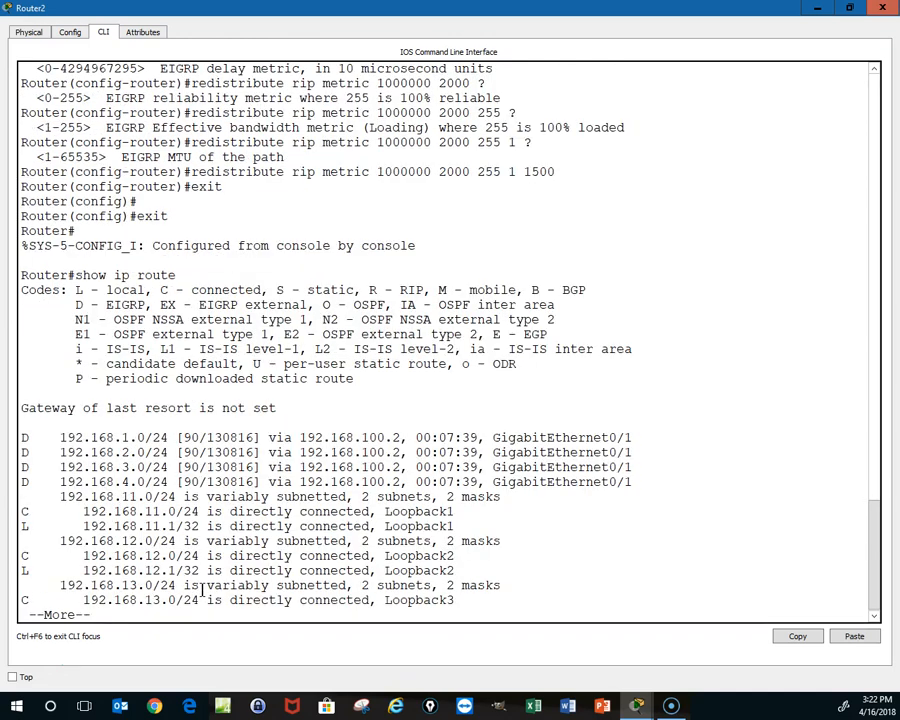
key(space)
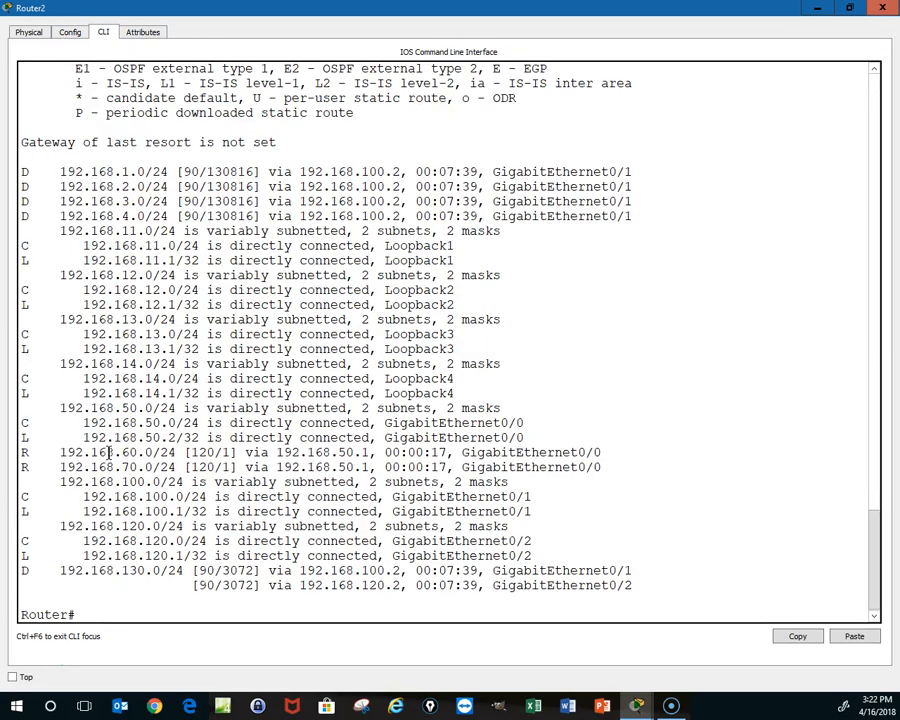
mouse_move(120, 467)
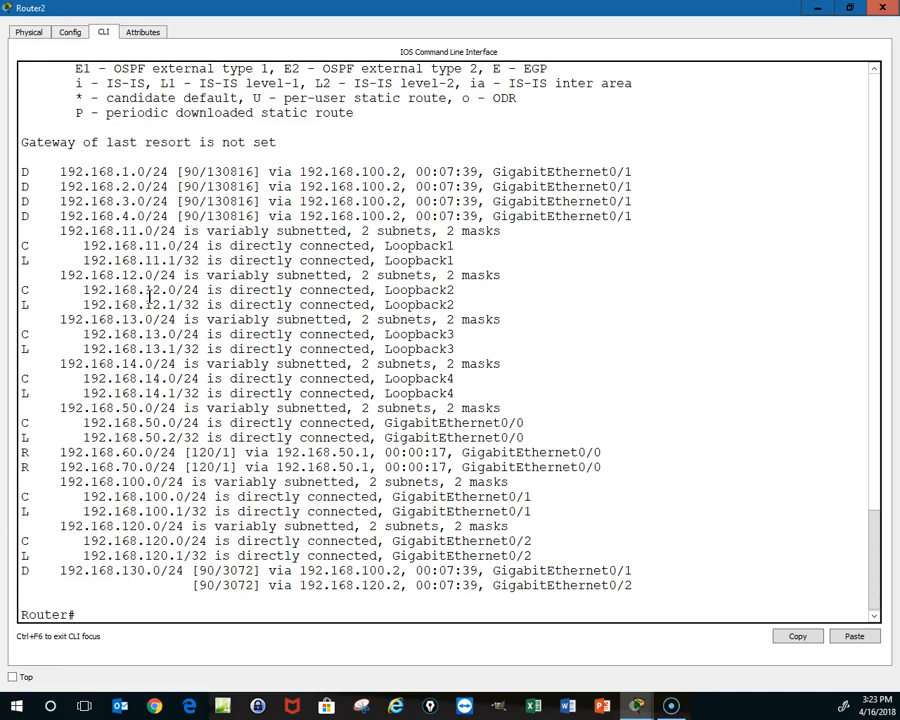
Run show ip eigrp topology on Router2.
text(show)
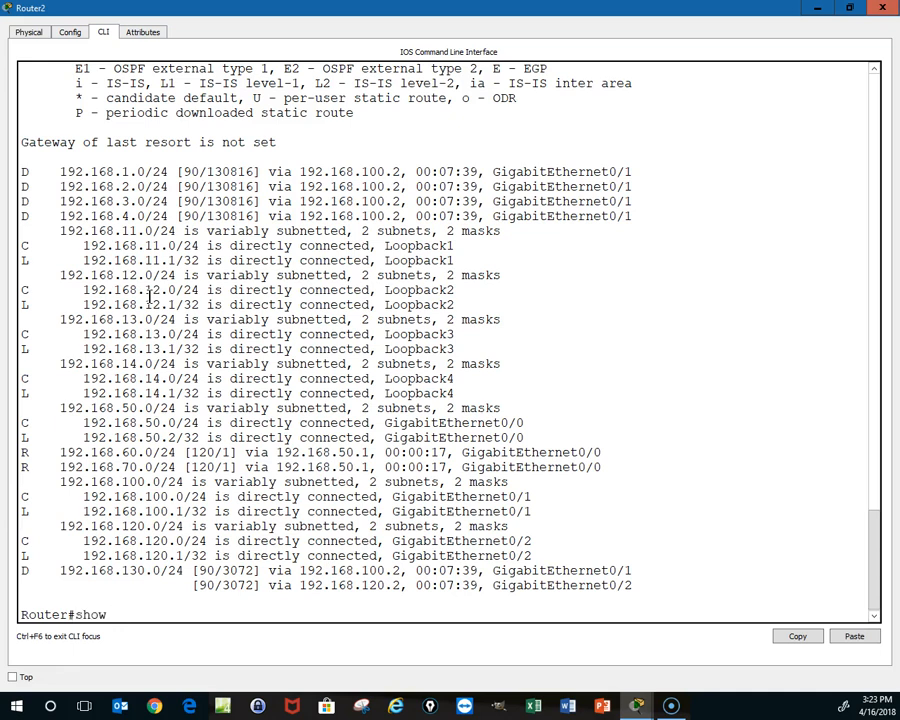
text(eigrp topology)
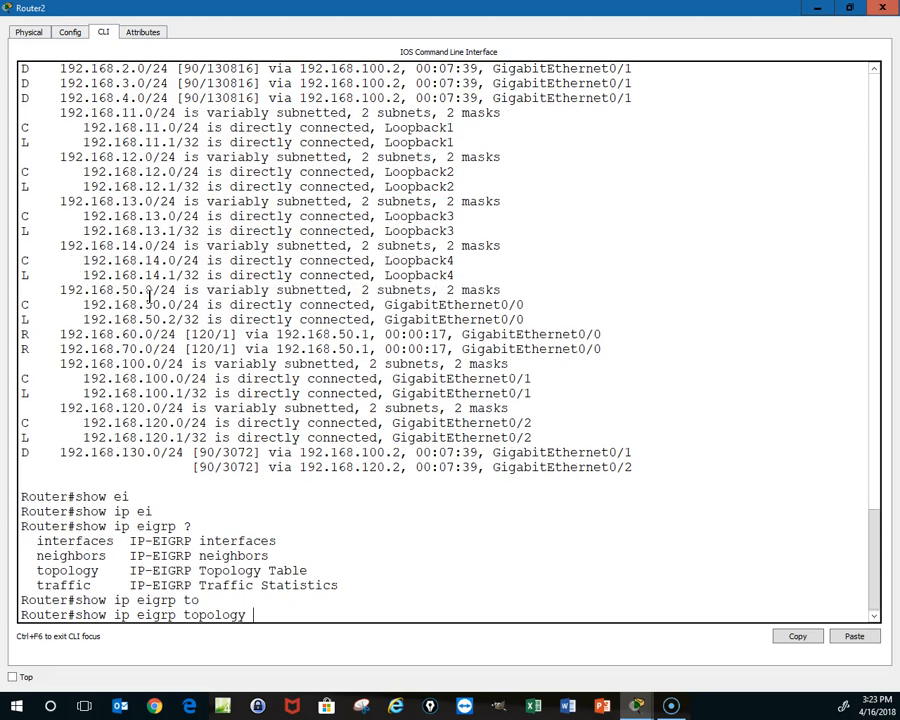
key(enter)
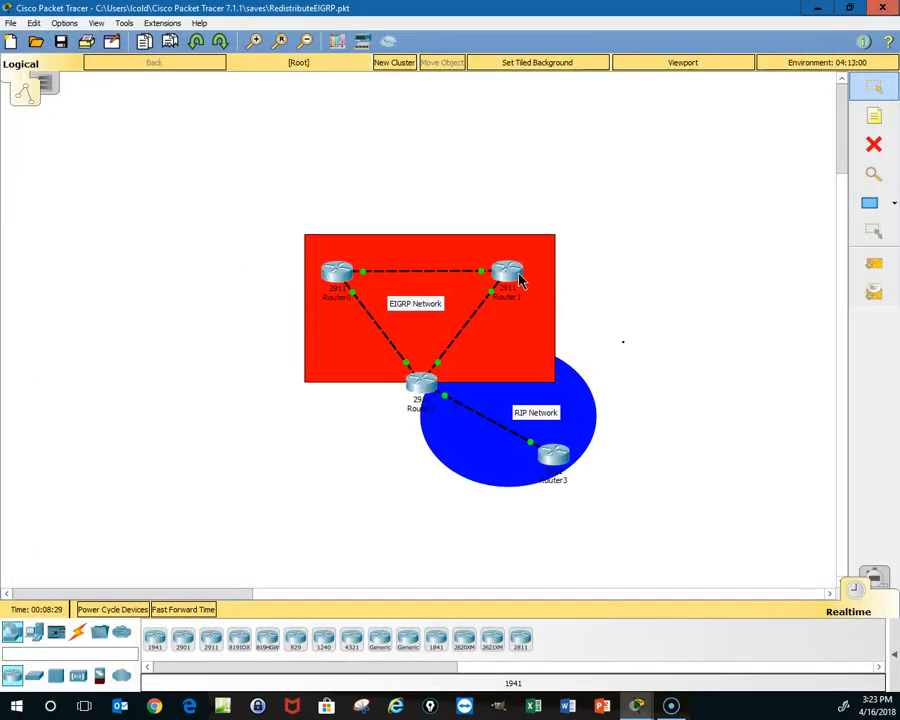
Run show ip route on Router1 and highlight D EX routes 192.168.14, 50, 60, 70.
click(508, 273)
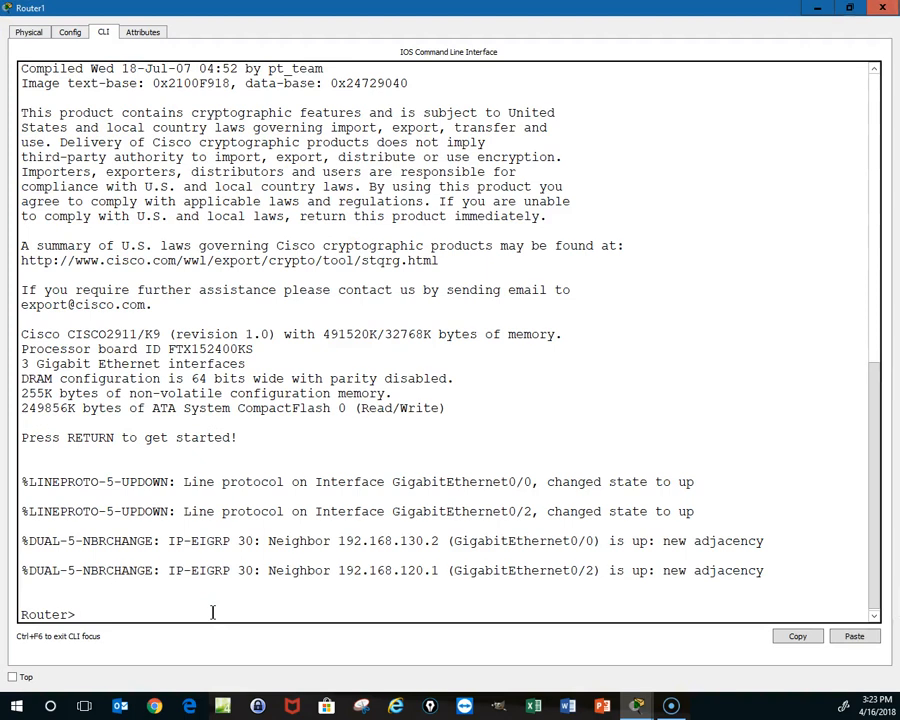
text(show ip route)
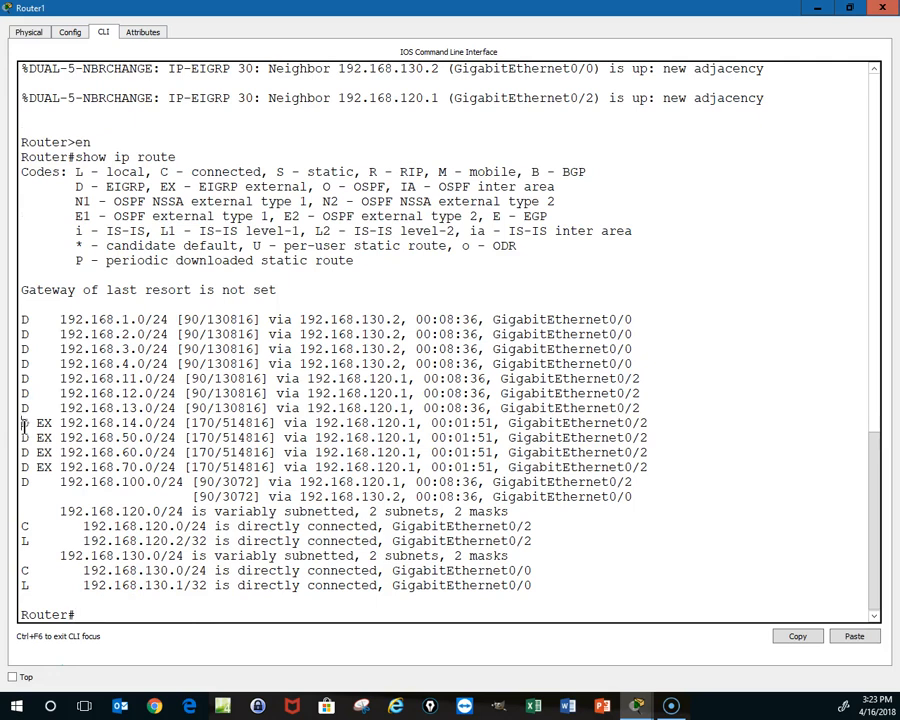
drag(20, 422, 175, 452)
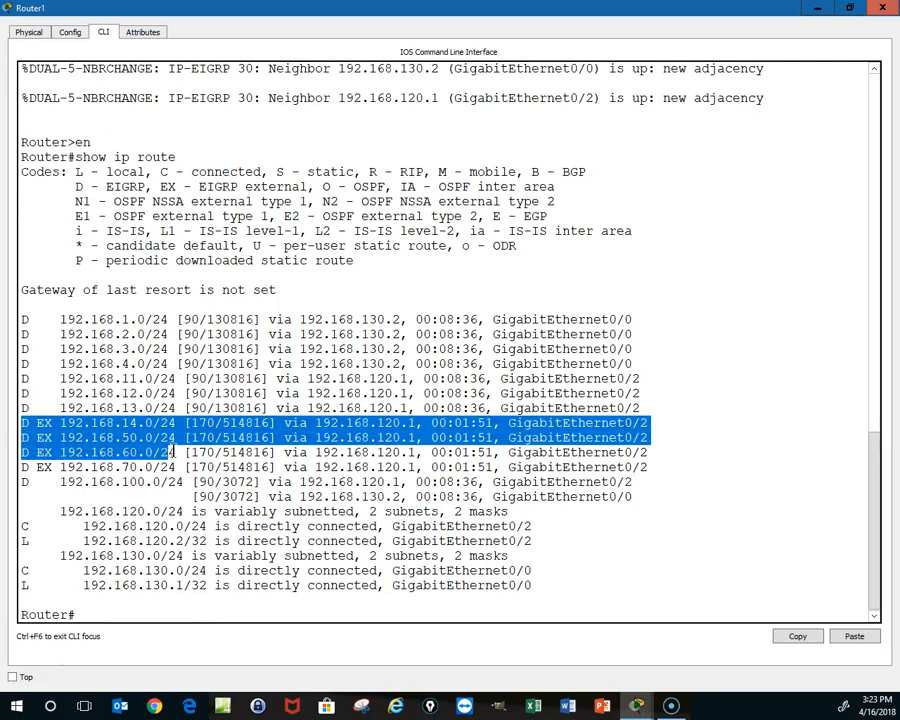